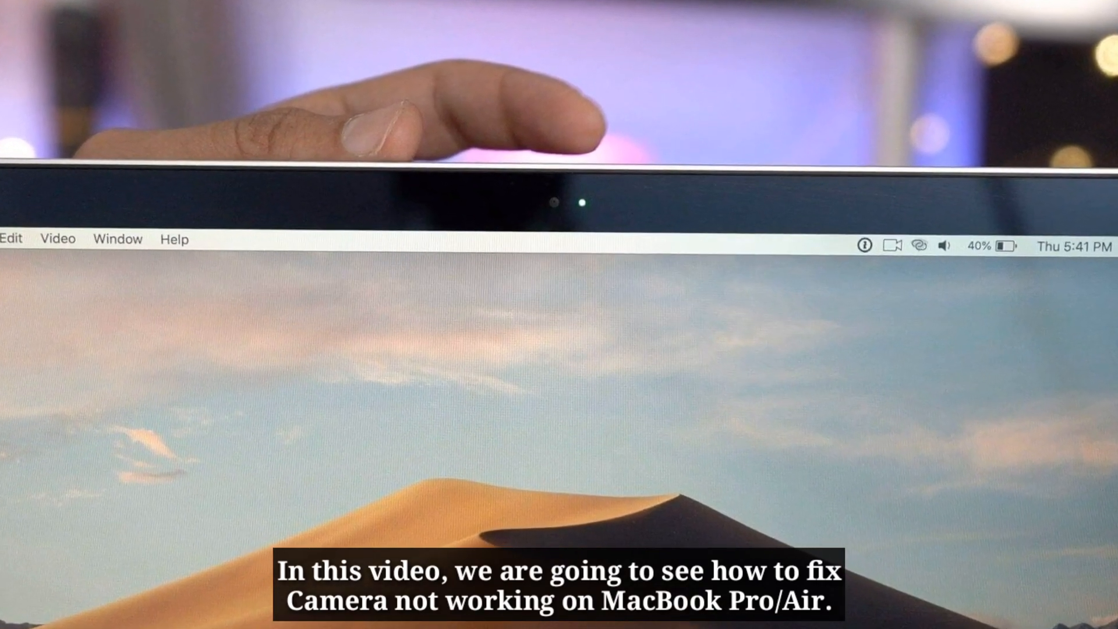
# - Launch System Preferences from the Apple menu and enter Screen Time
pyautogui.click(170, 23)
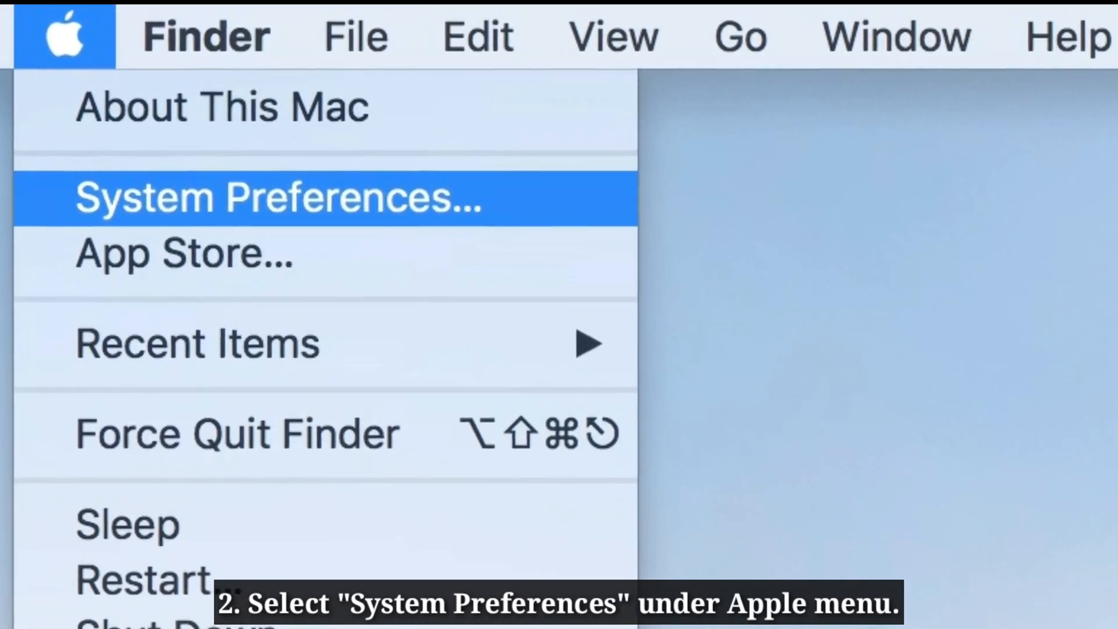
pyautogui.click(279, 198)
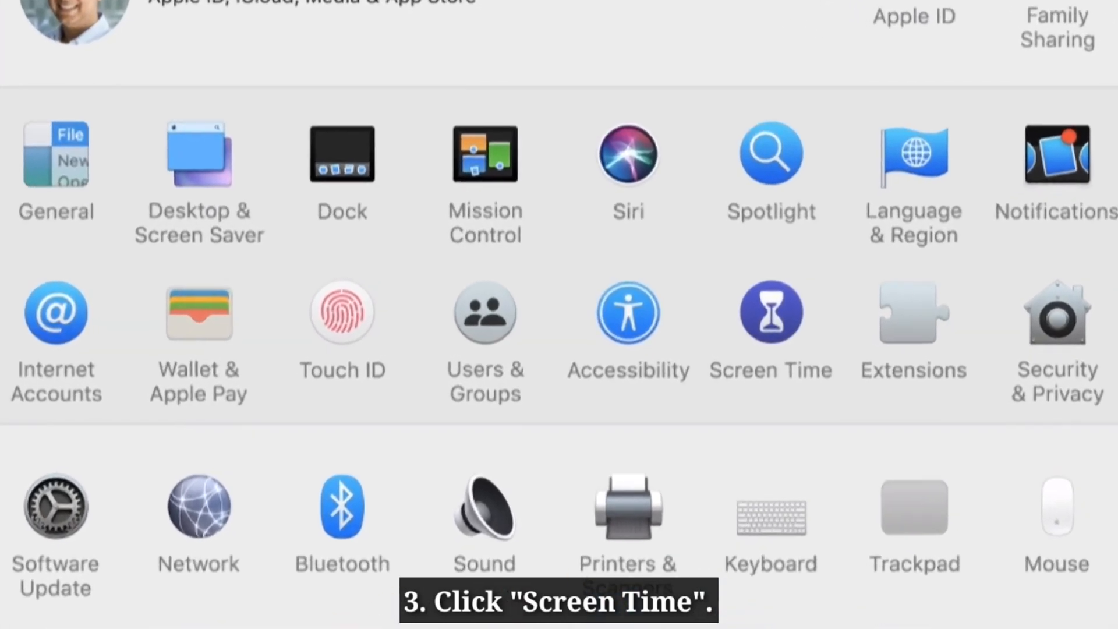
pyautogui.click(770, 312)
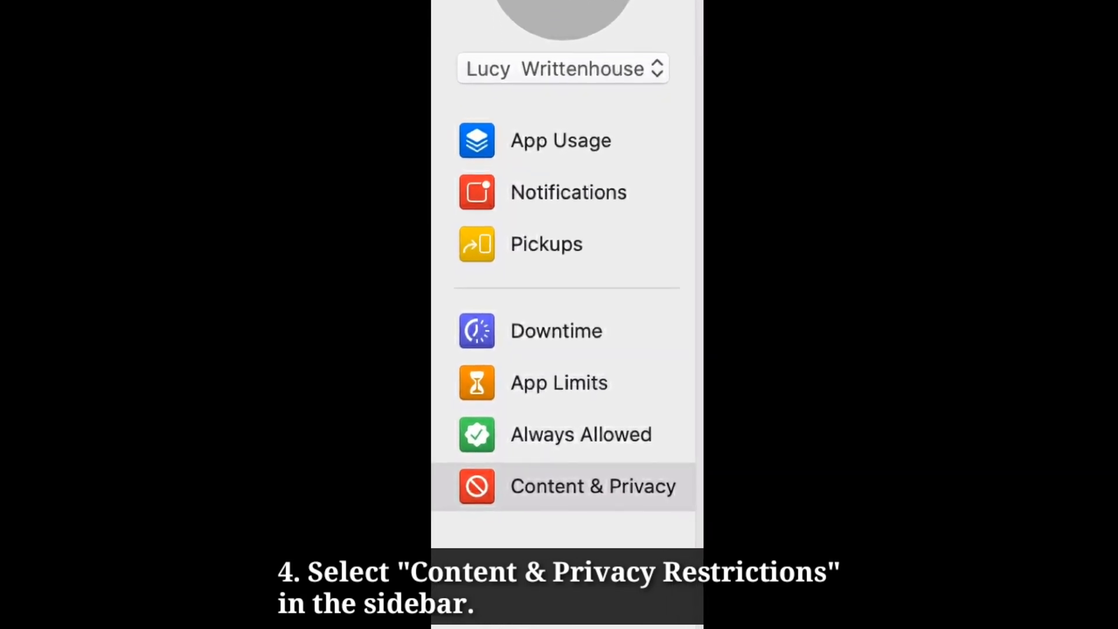
# - Show Content & Privacy restrictions and confirm Camera stays allowed under Apps
pyautogui.click(591, 486)
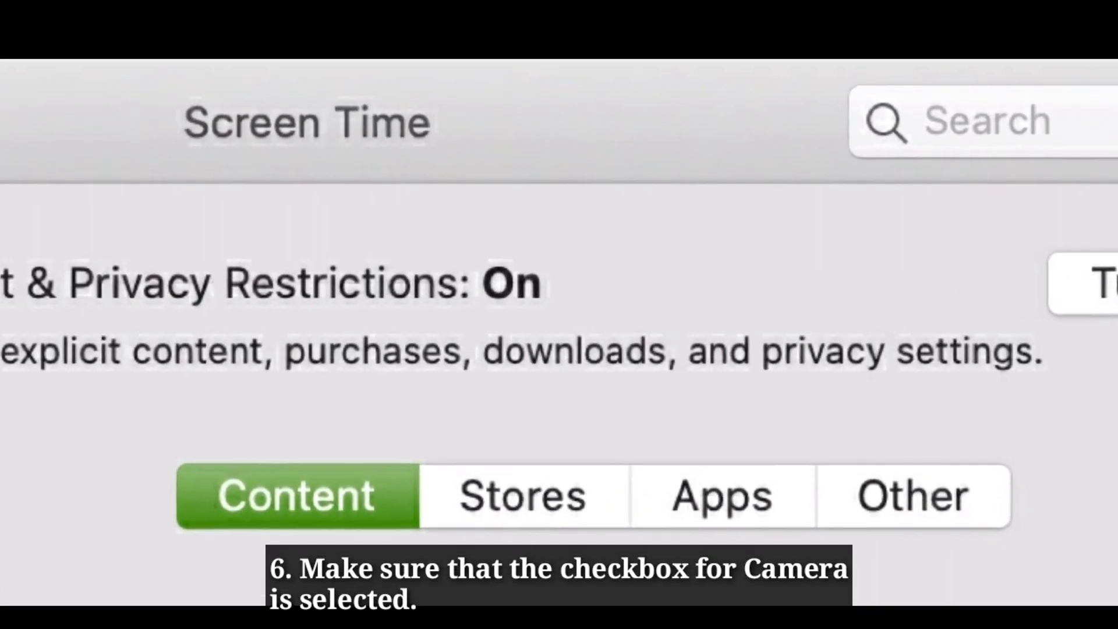
pyautogui.click(299, 397)
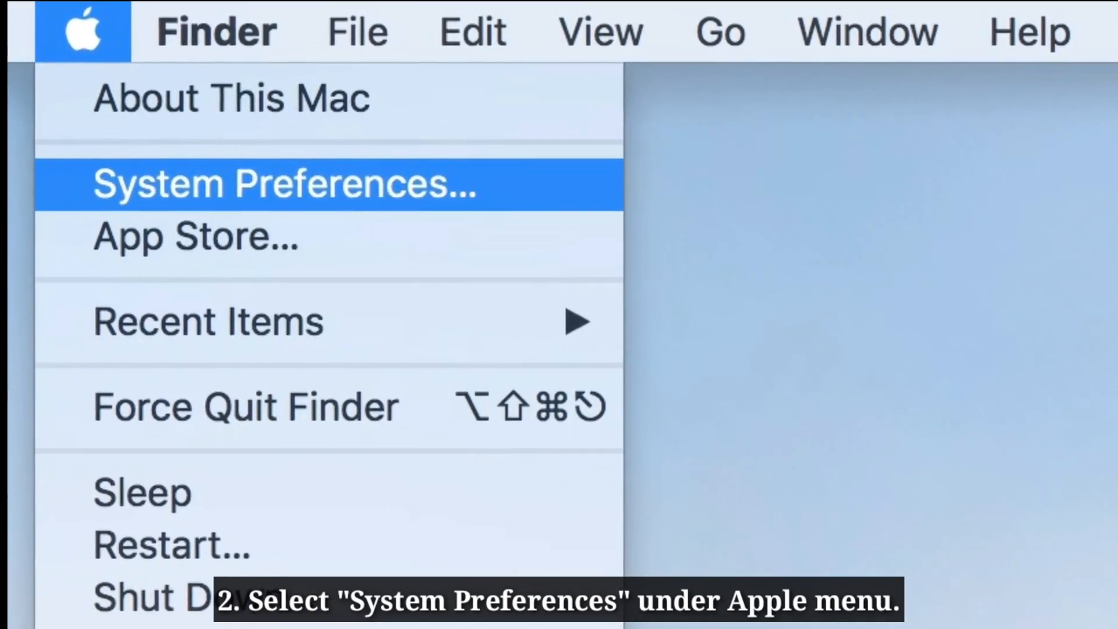
# - Return to the System Preferences main overview from the Apple menu
pyautogui.click(284, 184)
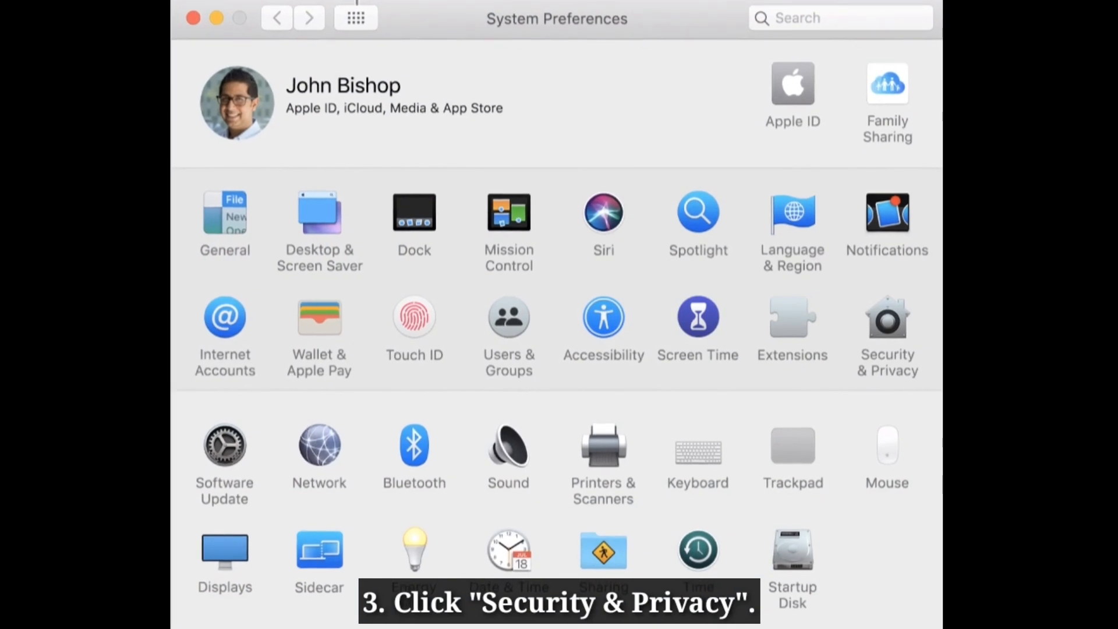